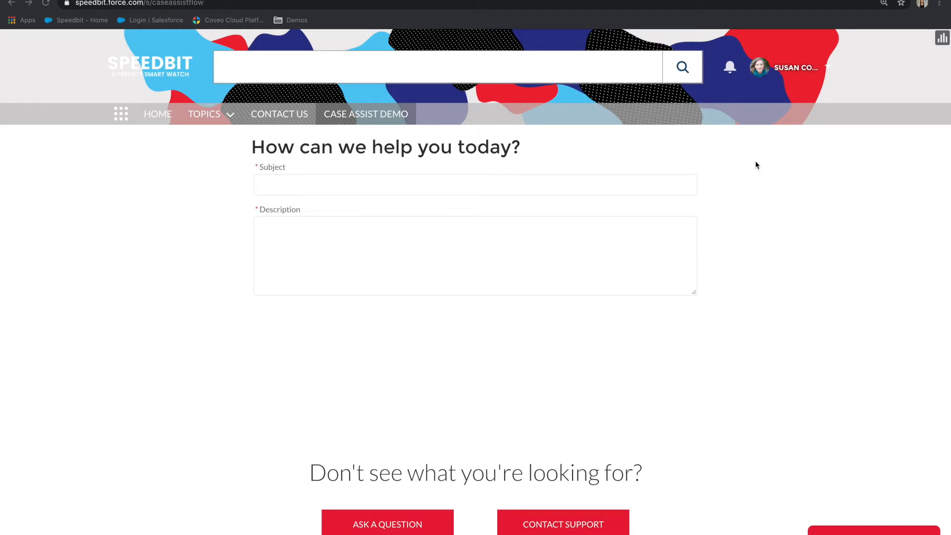
{"action": "mouse_move", "coordinate": [749, 181]}
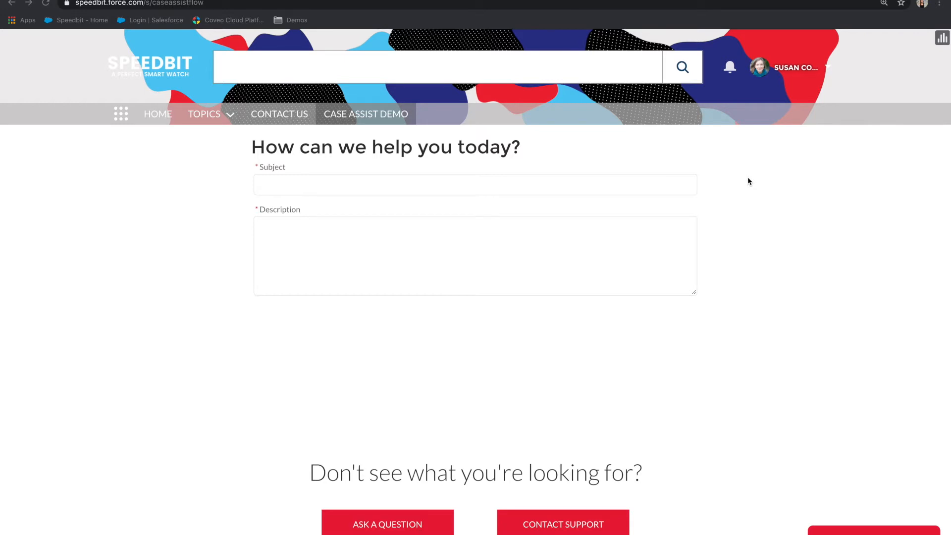
{"action": "mouse_move", "coordinate": [452, 192]}
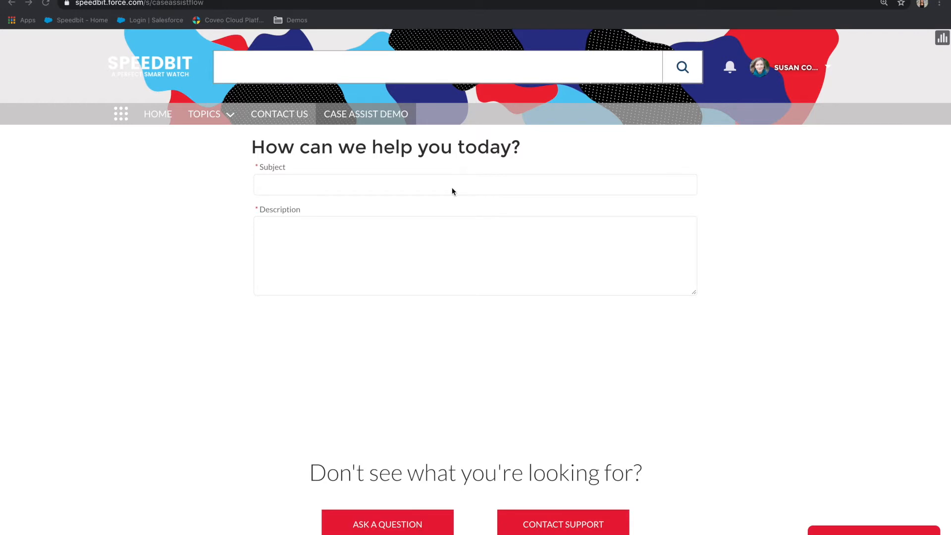
Step: Enter 'Speedbit issue' as the subject and pick the suggestion 'blaze not connecting to iphone'
{"action": "type", "text": "Speedbit issue"}
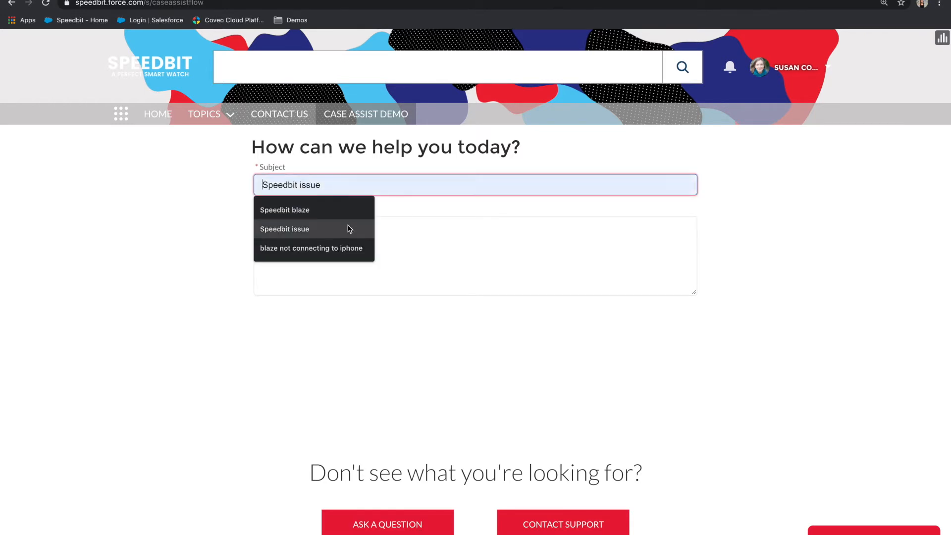
{"action": "left_click", "coordinate": [310, 248]}
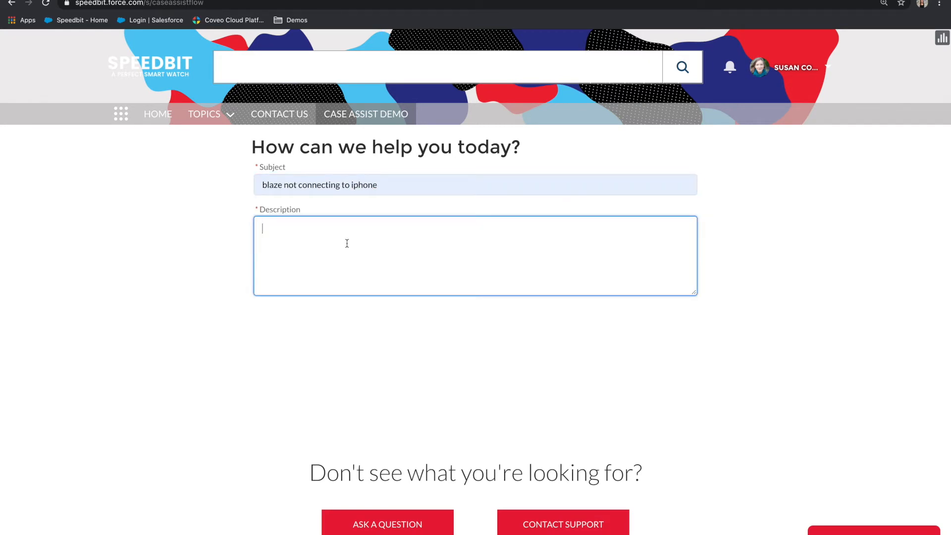
Step: Describe the two-day Blaze-to-iPhone sync failure in the case description
{"action": "type", "text": "For about two days my blaze won't sync to my iPhone. I'm not sure what's changed since it was syncing before that. I have removed my blaze from my phone, turned it off and back on and tried to reconnect it to Bluetooth, but none of those things worked. It's super frustrating."}
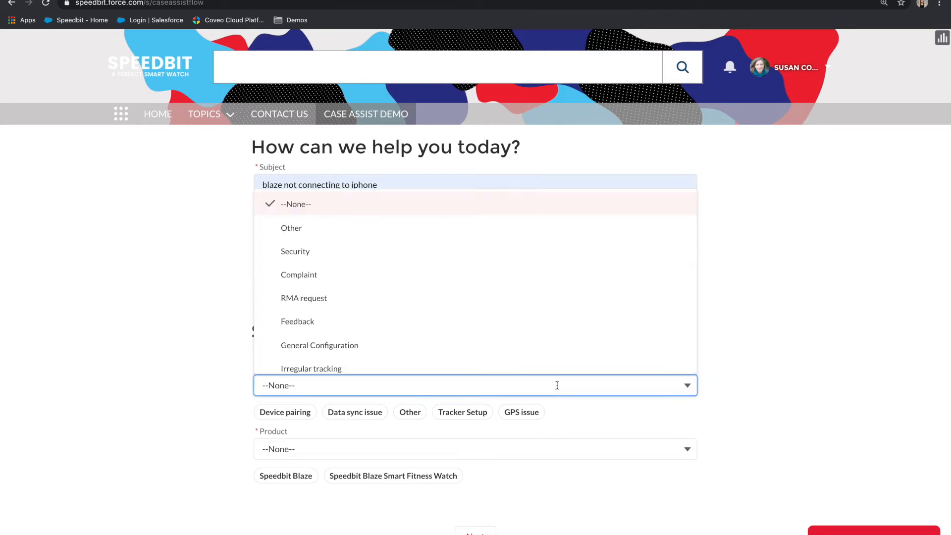
{"action": "mouse_move", "coordinate": [554, 361]}
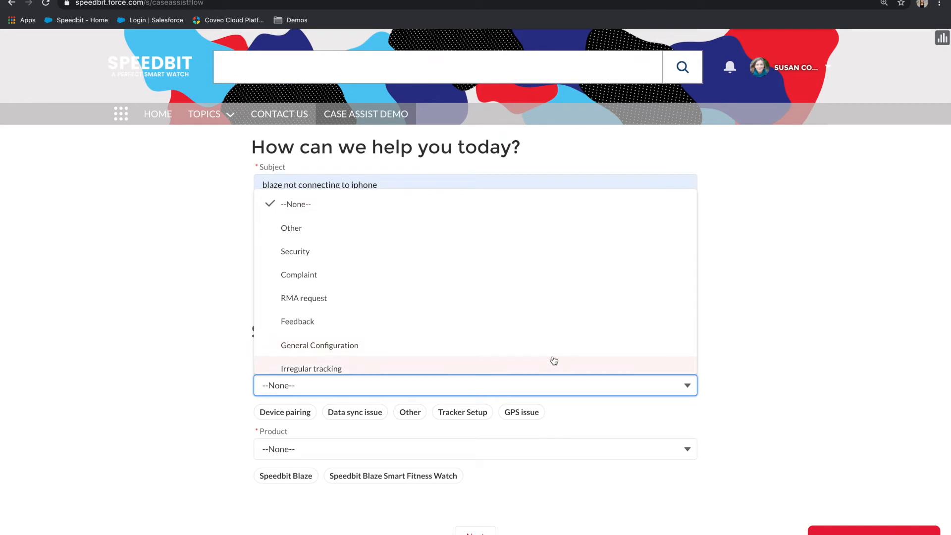
{"action": "mouse_move", "coordinate": [563, 345]}
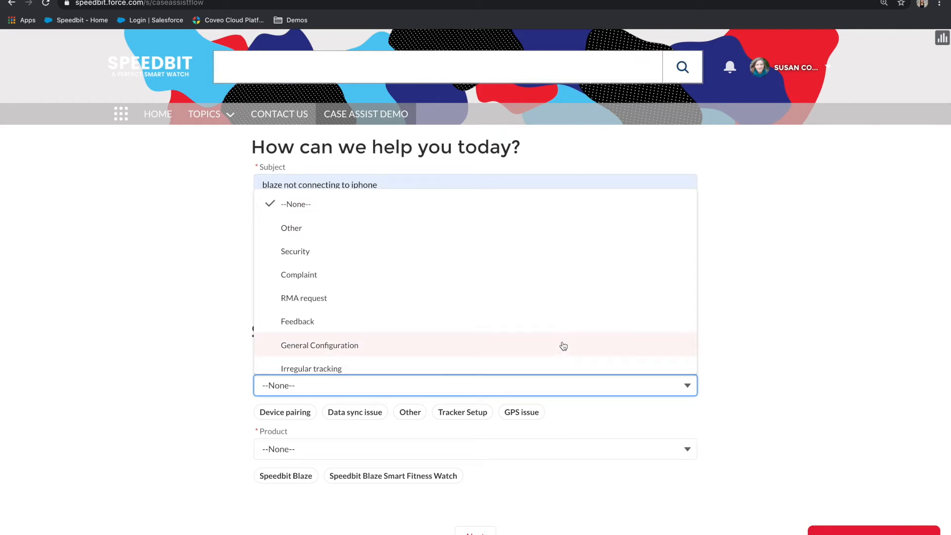
{"action": "mouse_move", "coordinate": [733, 398]}
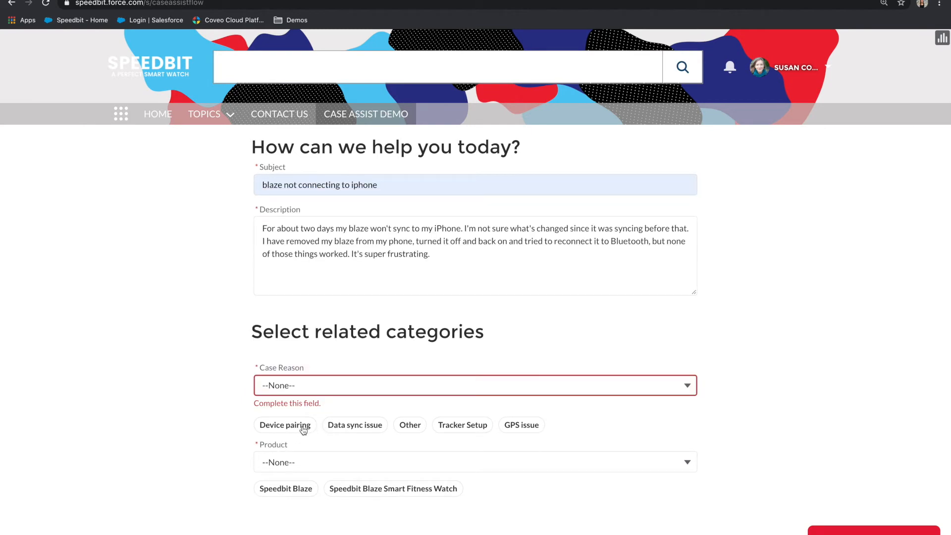
{"action": "mouse_move", "coordinate": [394, 437]}
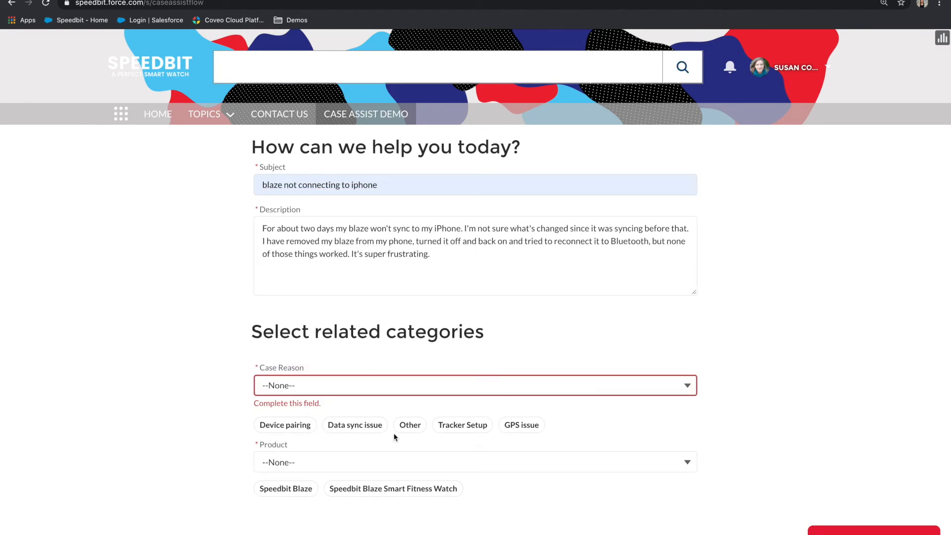
{"action": "mouse_move", "coordinate": [321, 438]}
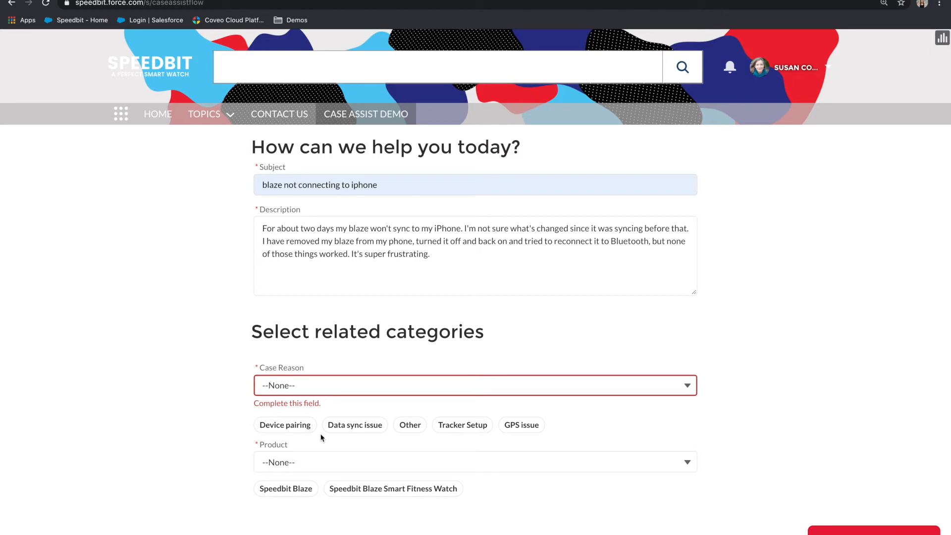
{"action": "mouse_move", "coordinate": [291, 433]}
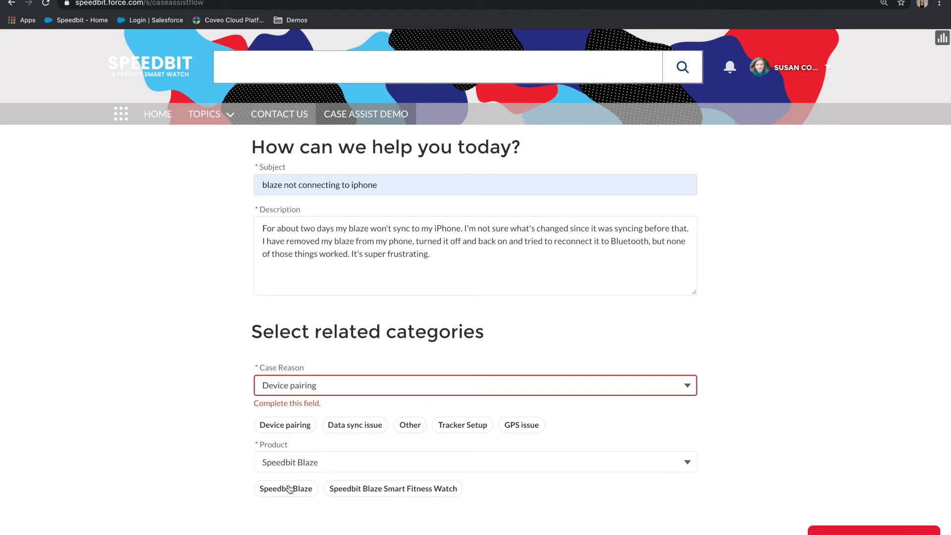
{"action": "mouse_move", "coordinate": [592, 426]}
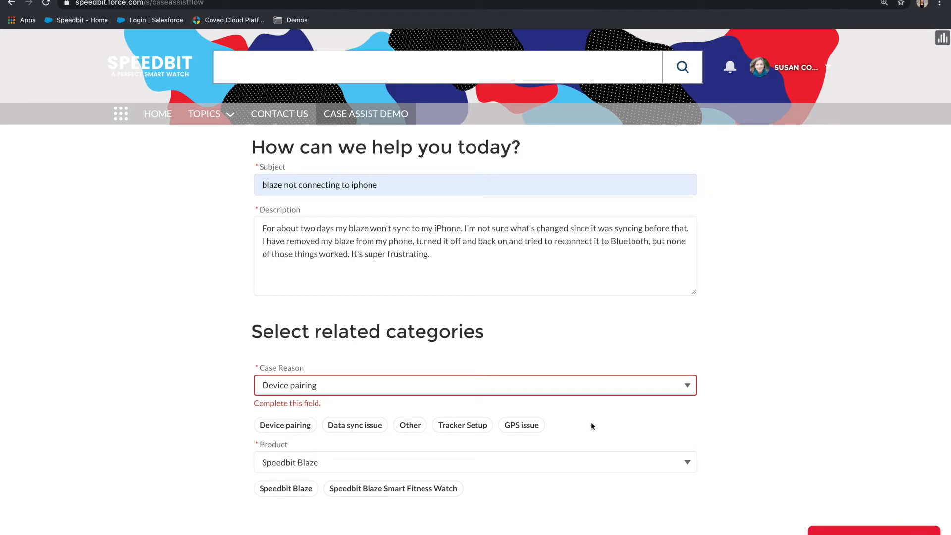
{"action": "scroll", "scroll_direction": "down", "scroll_amount": 3}
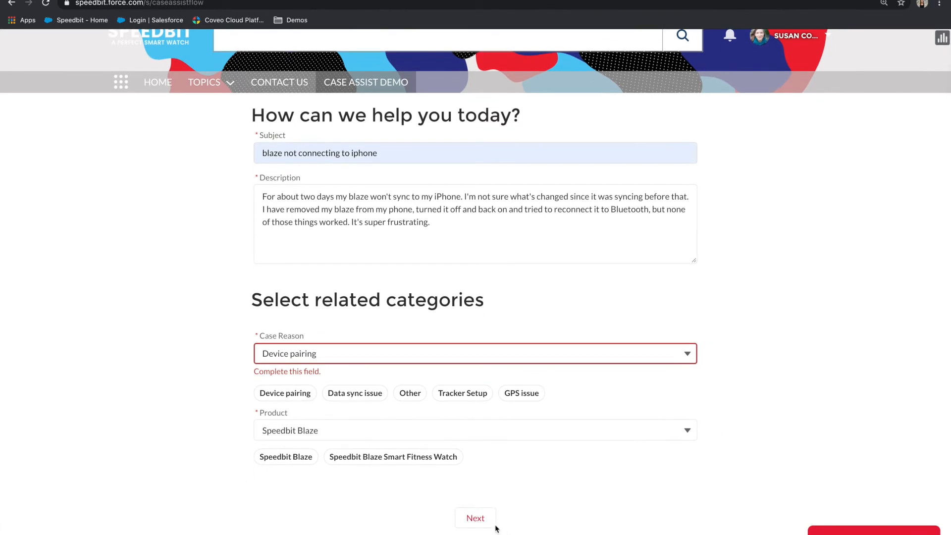
Step: Advance the Speedbit case form to the suggested help articles
{"action": "left_click", "coordinate": [475, 518]}
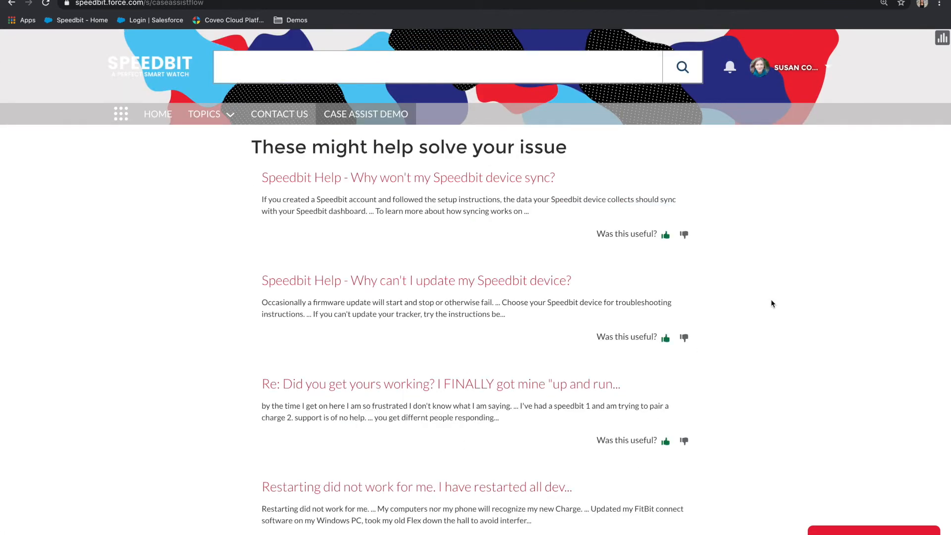
{"action": "mouse_move", "coordinate": [779, 302]}
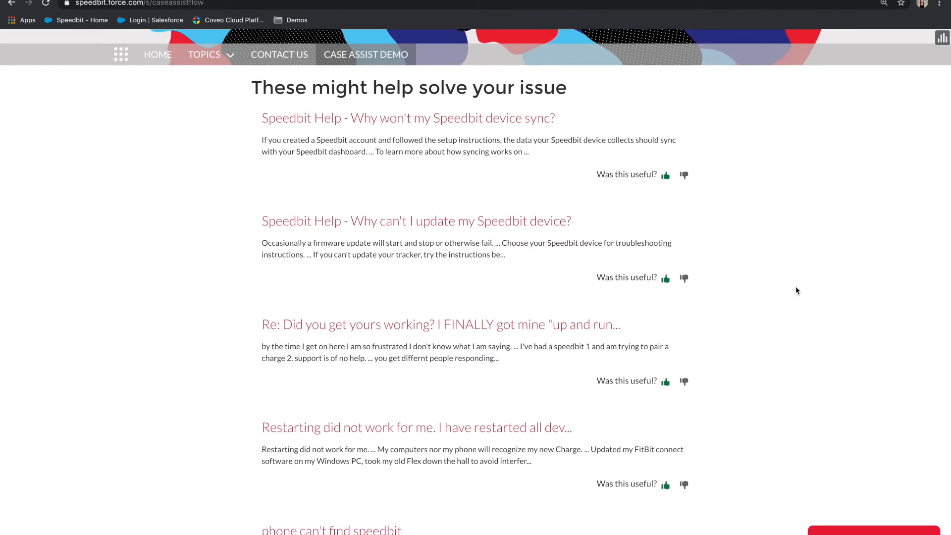
{"action": "mouse_move", "coordinate": [171, 299]}
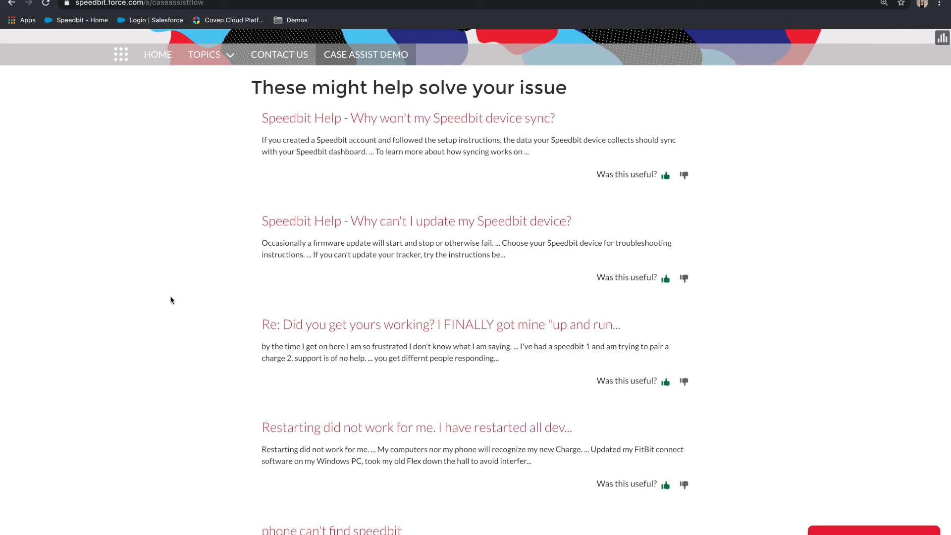
{"action": "mouse_move", "coordinate": [219, 144]}
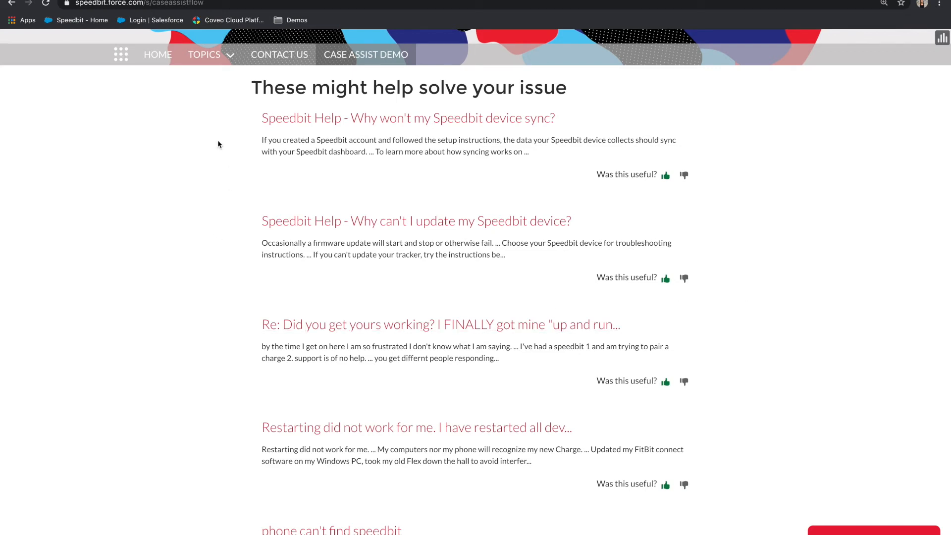
{"action": "mouse_move", "coordinate": [216, 40]}
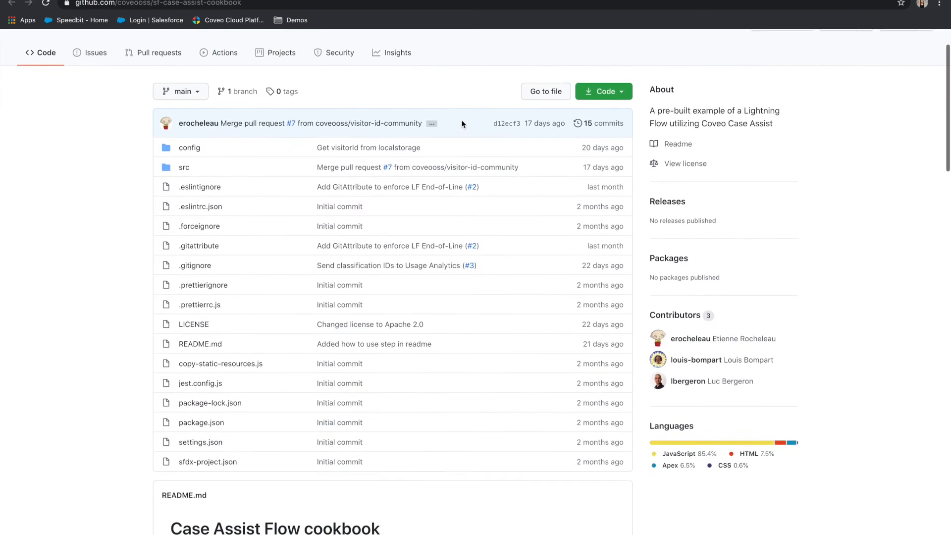
{"action": "scroll", "scroll_direction": "up", "scroll_amount": 3}
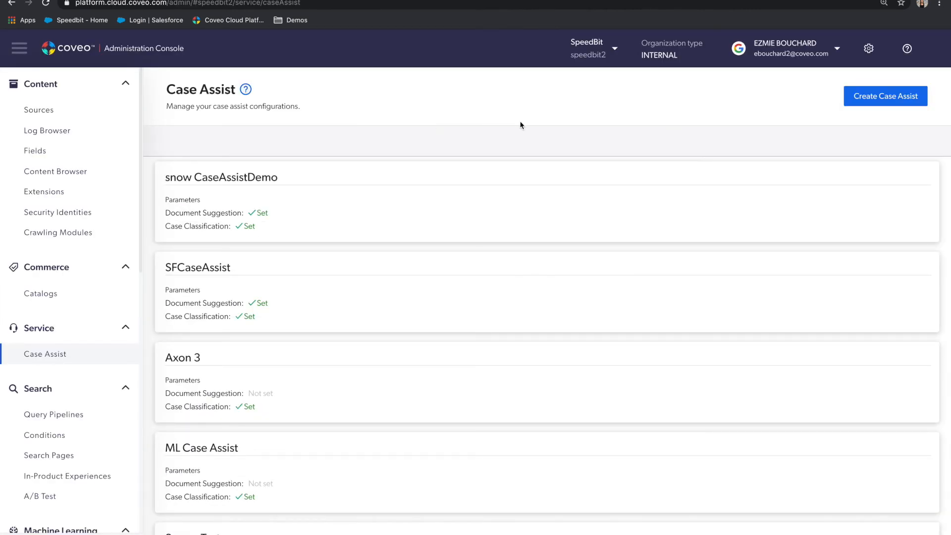
{"action": "mouse_move", "coordinate": [88, 376]}
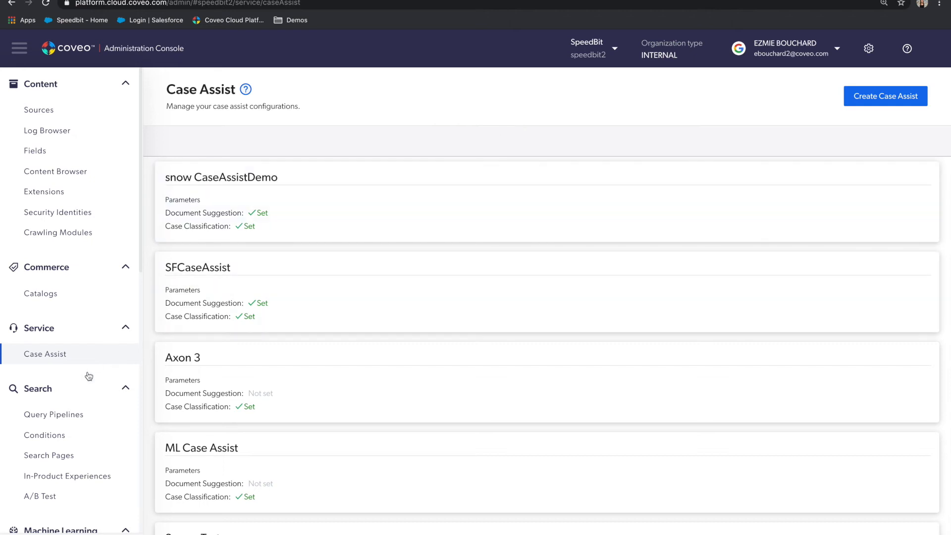
{"action": "mouse_move", "coordinate": [84, 369]}
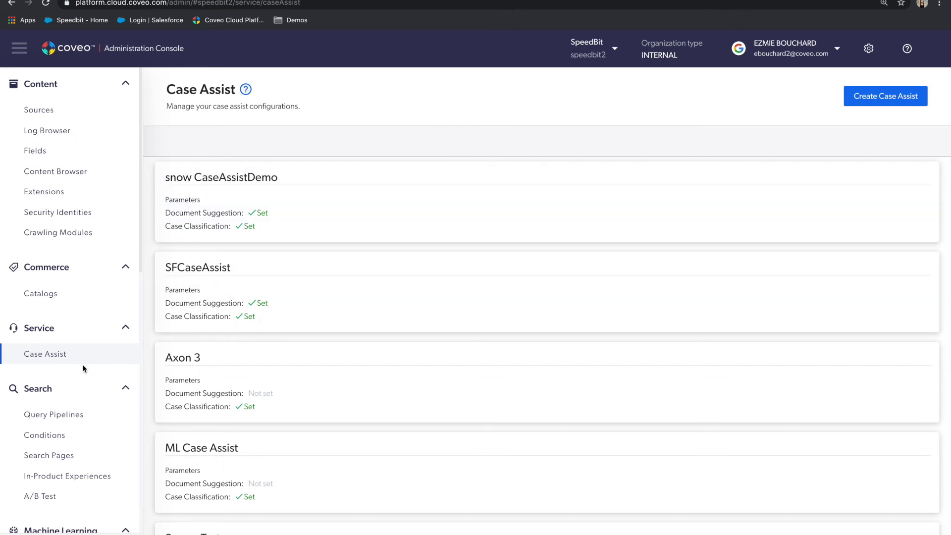
{"action": "mouse_move", "coordinate": [885, 96]}
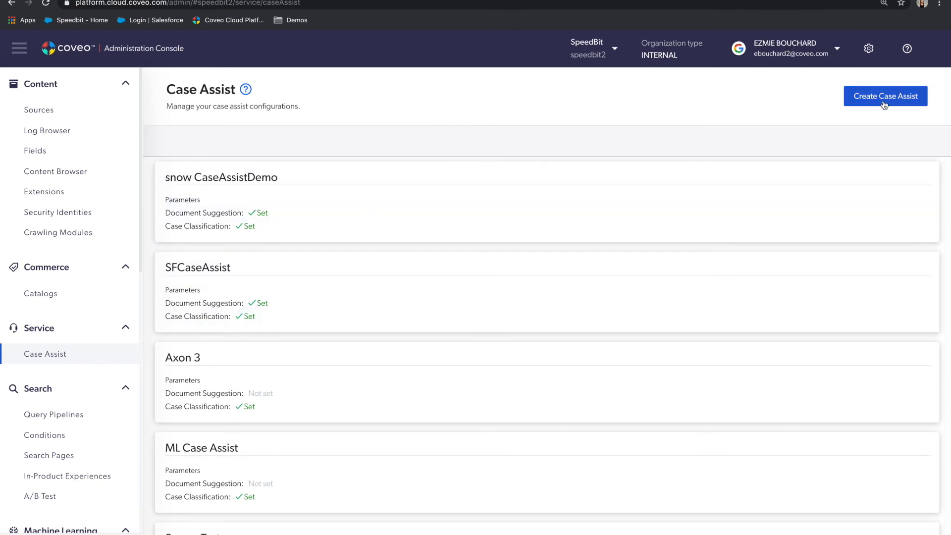
Step: Create a Case Assist configuration named 'Test demo 2'
{"action": "left_click", "coordinate": [885, 96]}
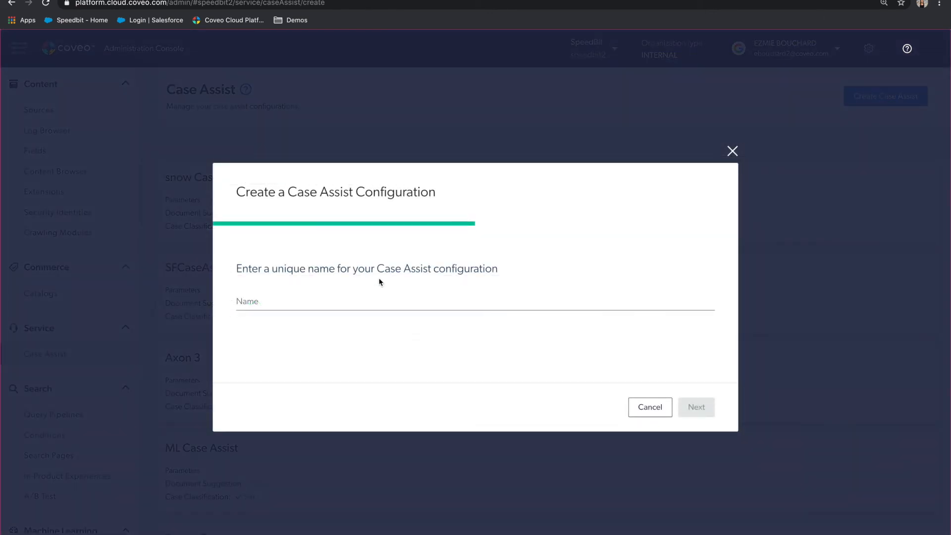
{"action": "left_click", "coordinate": [365, 302]}
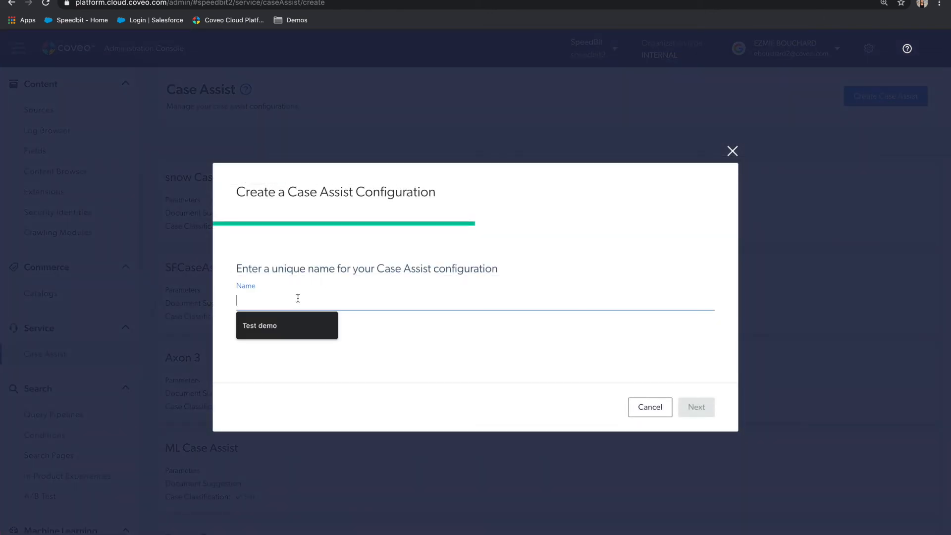
{"action": "left_click", "coordinate": [287, 325]}
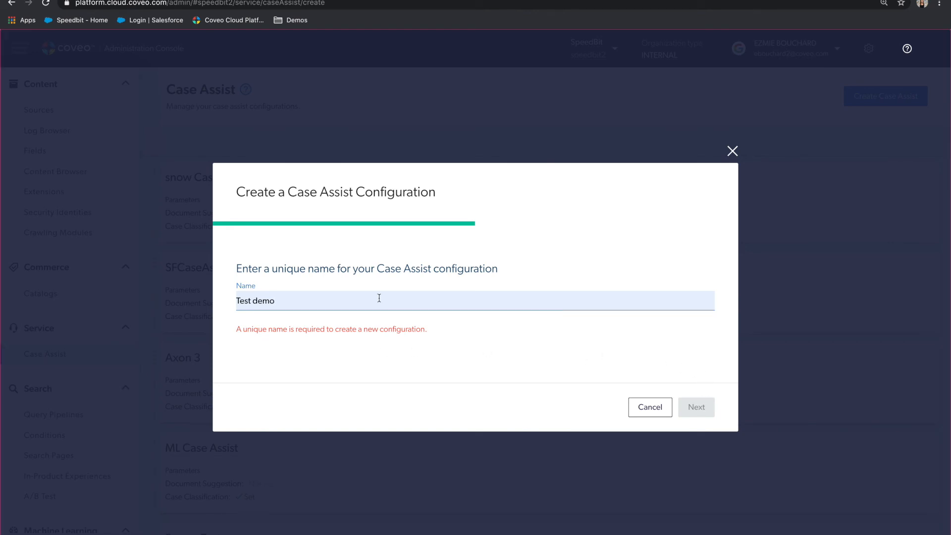
{"action": "type", "text": "2"}
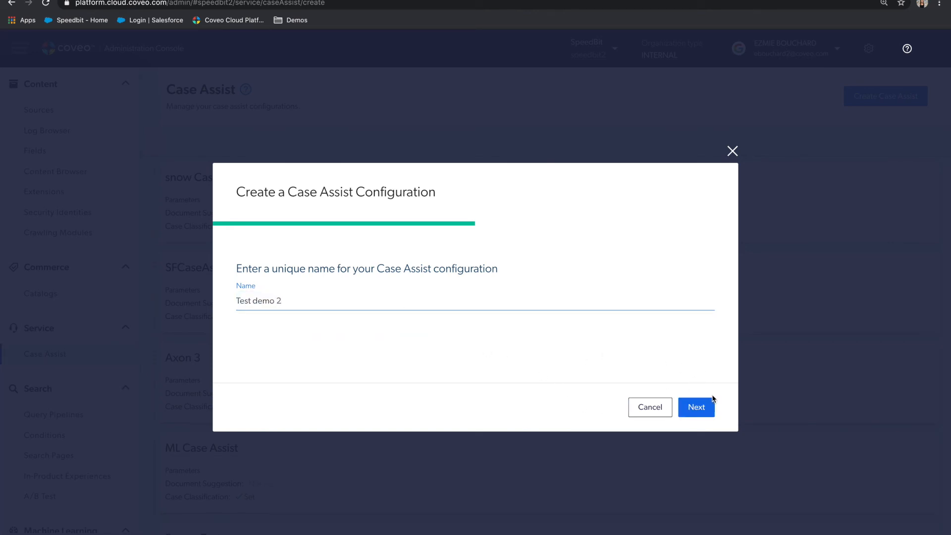
{"action": "left_click", "coordinate": [695, 407]}
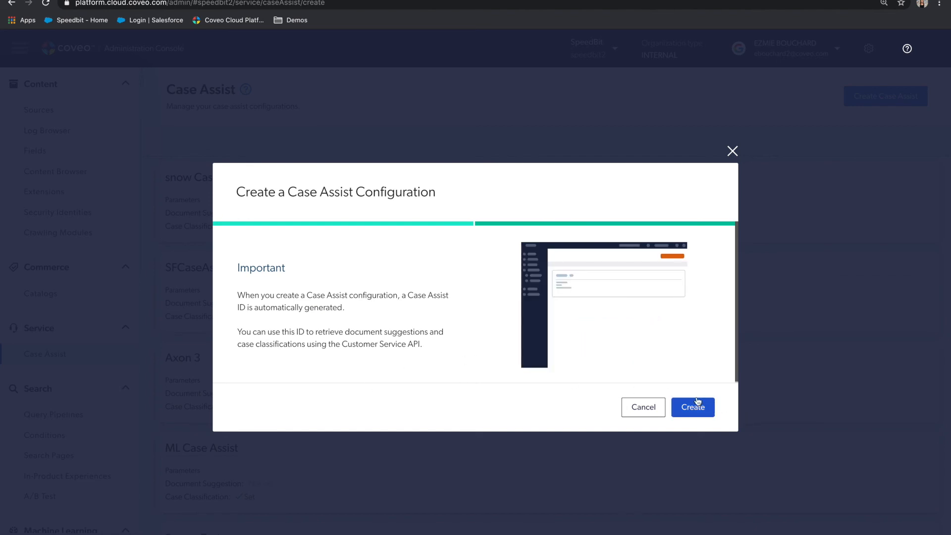
{"action": "left_click", "coordinate": [692, 407]}
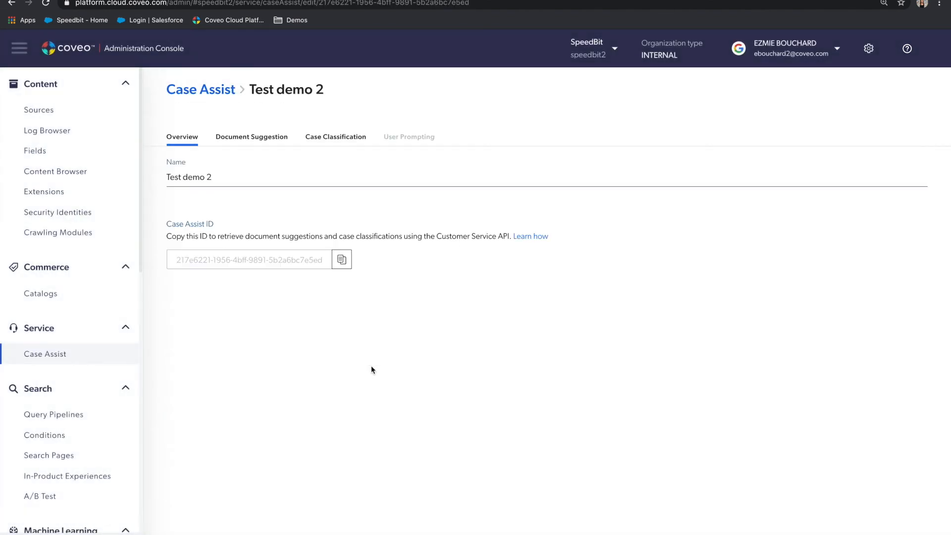
{"action": "mouse_move", "coordinate": [251, 140]}
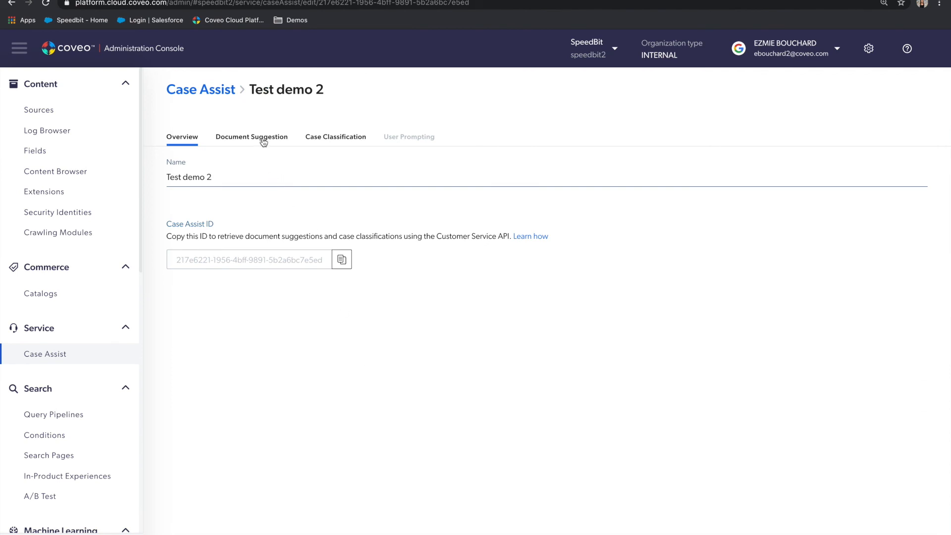
Step: Switch to the Case Classification tab of the Test demo 2 configuration
{"action": "left_click", "coordinate": [335, 137]}
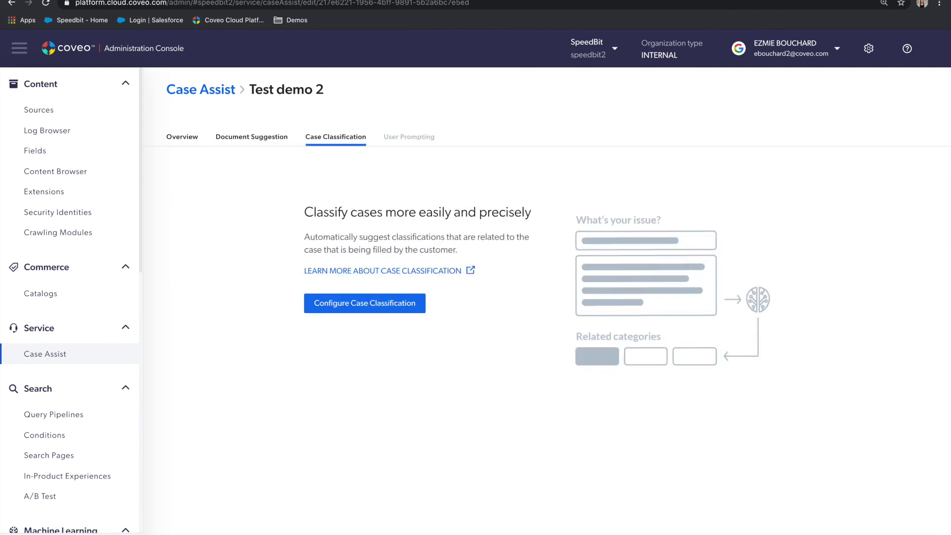